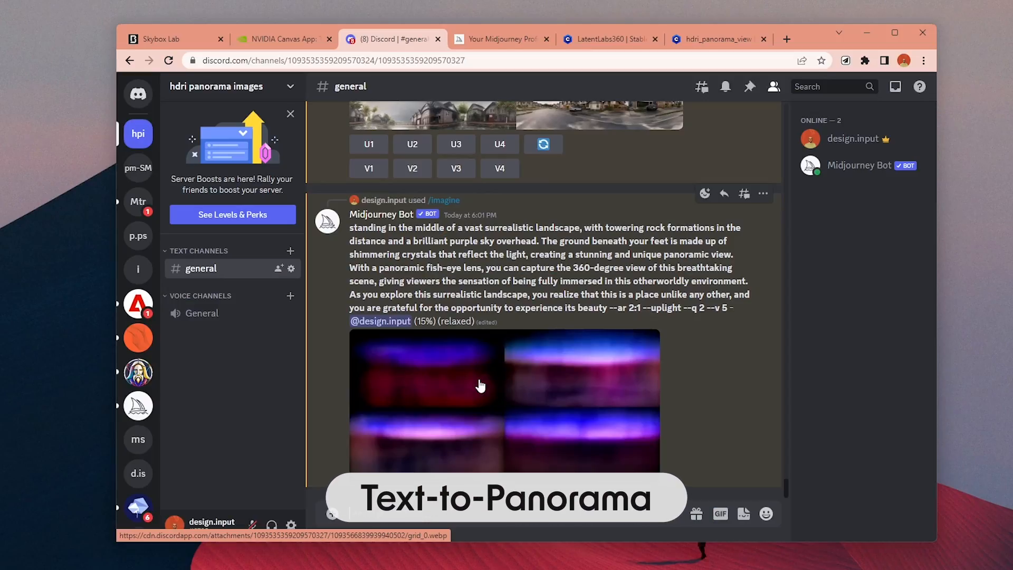
Return to the Discord general channel to start a new Midjourney imagine prompt
click(174, 39)
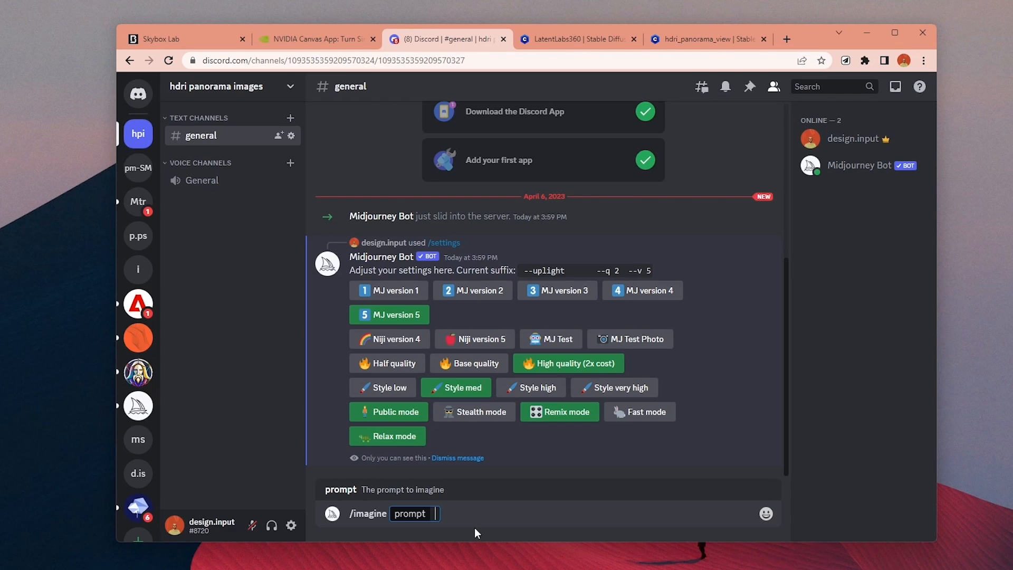
Enter the prompt '360 degree view of a suburb neighborhood in a rainy day, panoramic view, 4d rendering, mid size residential buildings, global illumination --ar 2:1'
text(360 degree view of a suburb neihgborhood)
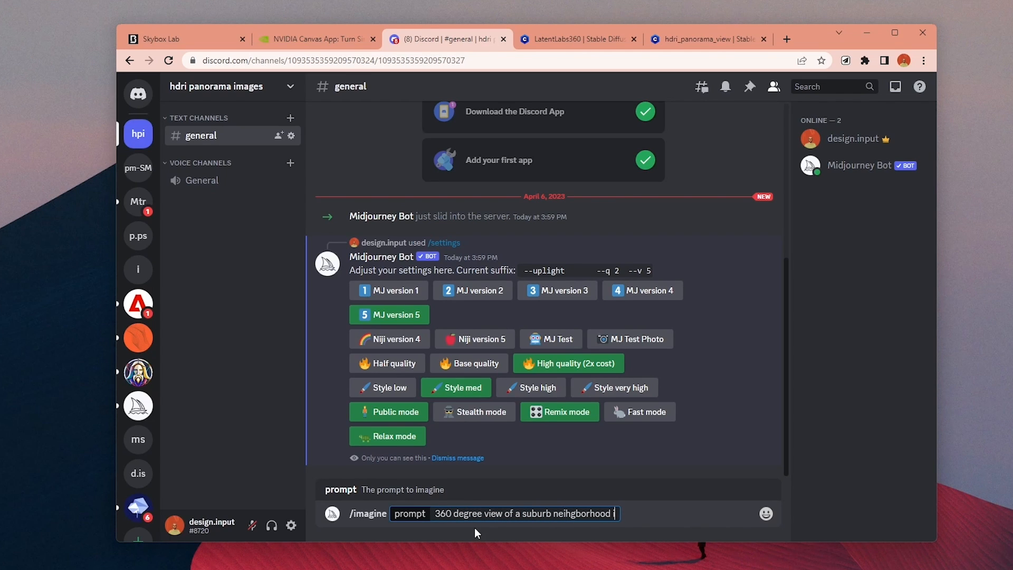
text(in a rainy day, panoramic view, 4d rendering,)
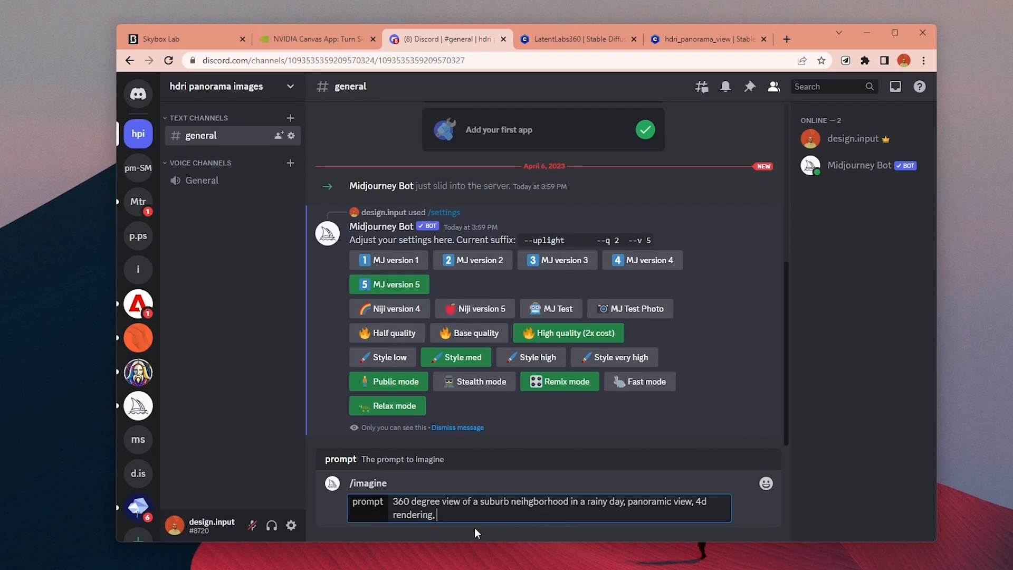
text(mid size res)
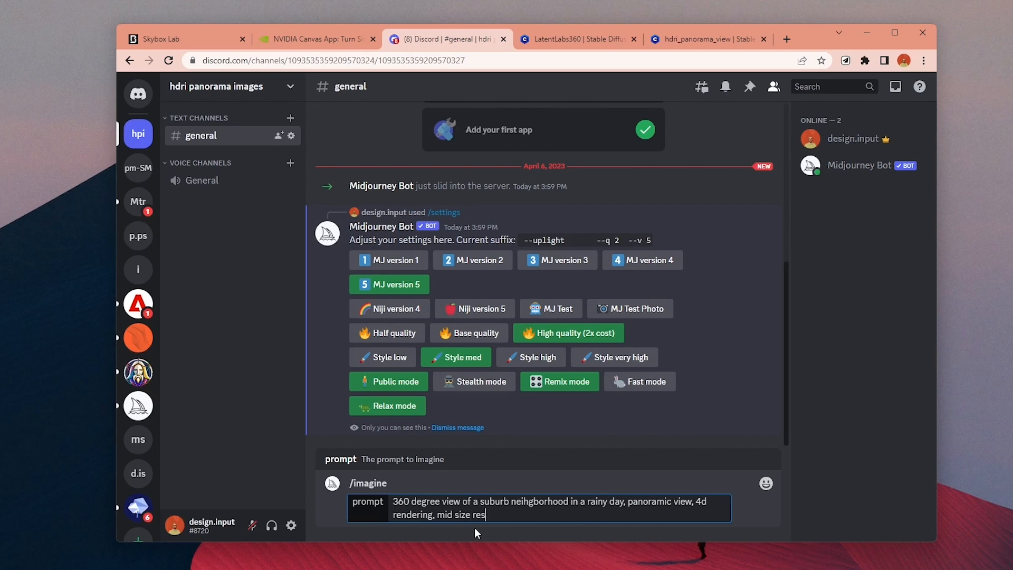
text(idential buildings, global illumination --ar)
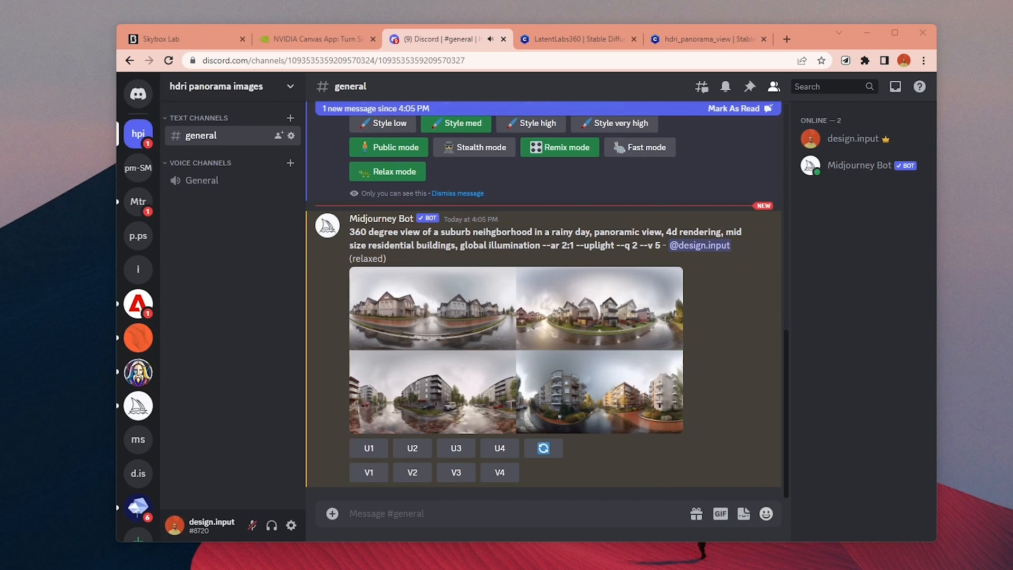
Bring up the generated misty forest panorama for viewing in the 360° viewer
click(598, 392)
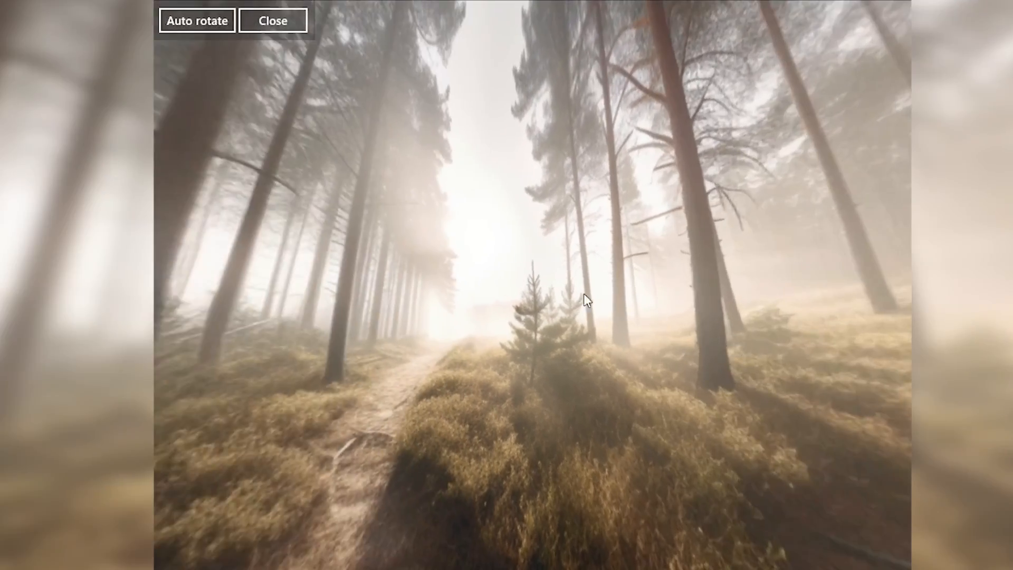
View the purple starry desert panorama in TurnMe, then close the viewer for Skybox Lab
click(272, 20)
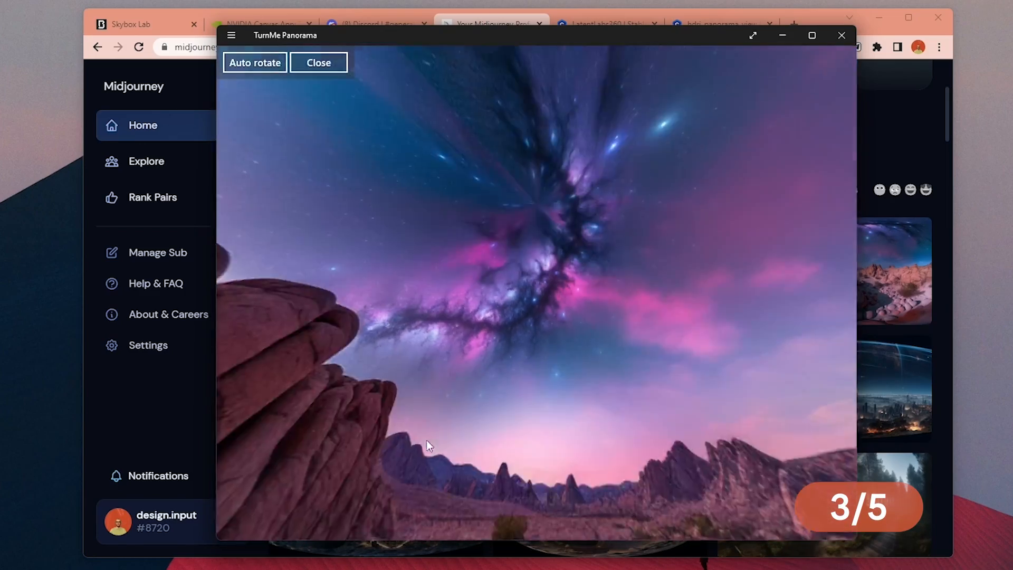
click(317, 63)
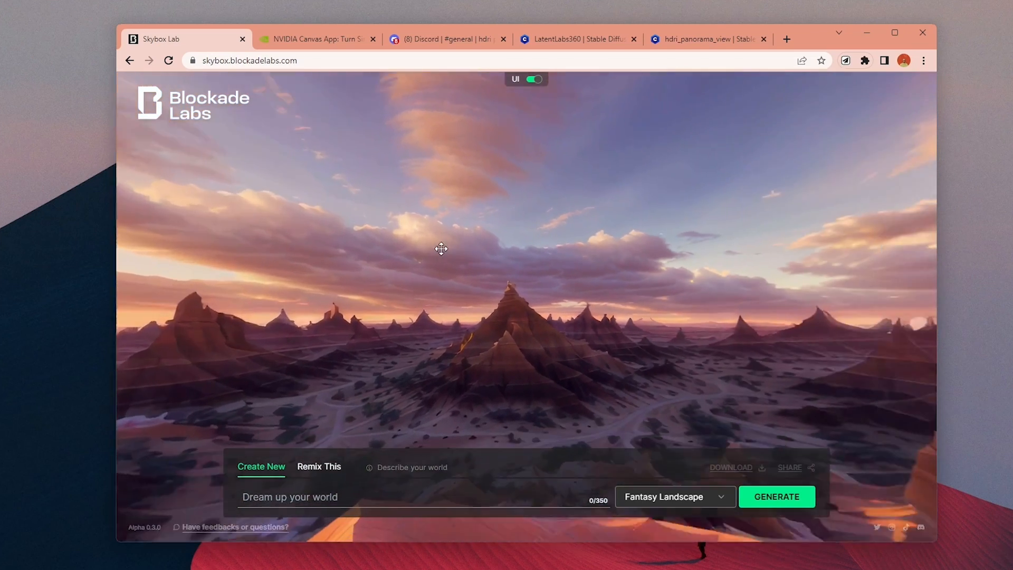
Describe 'a suburb neighborhood in a rainy day, mid size residential buildings' with the Realistic skybox style
click(249, 60)
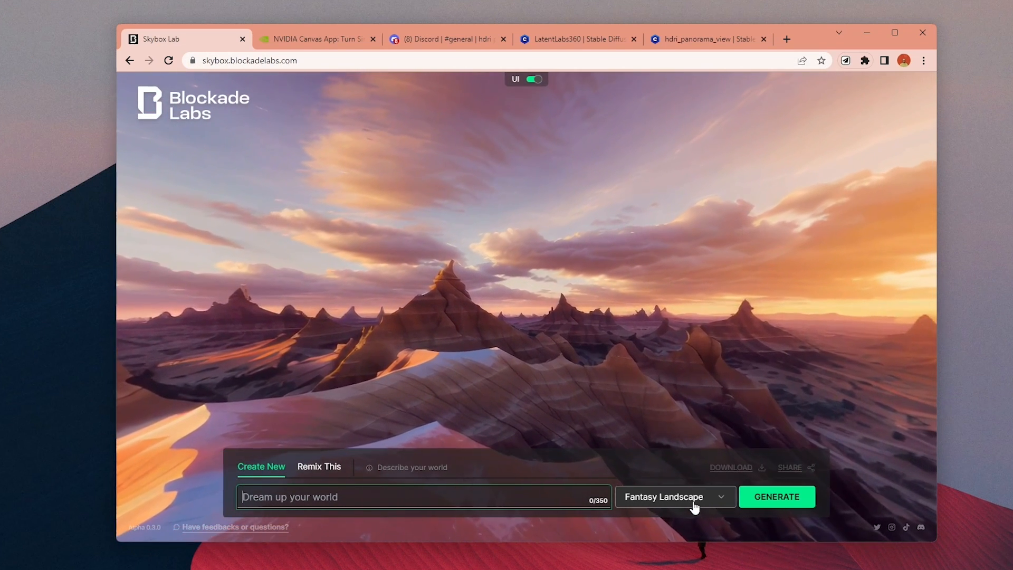
click(675, 496)
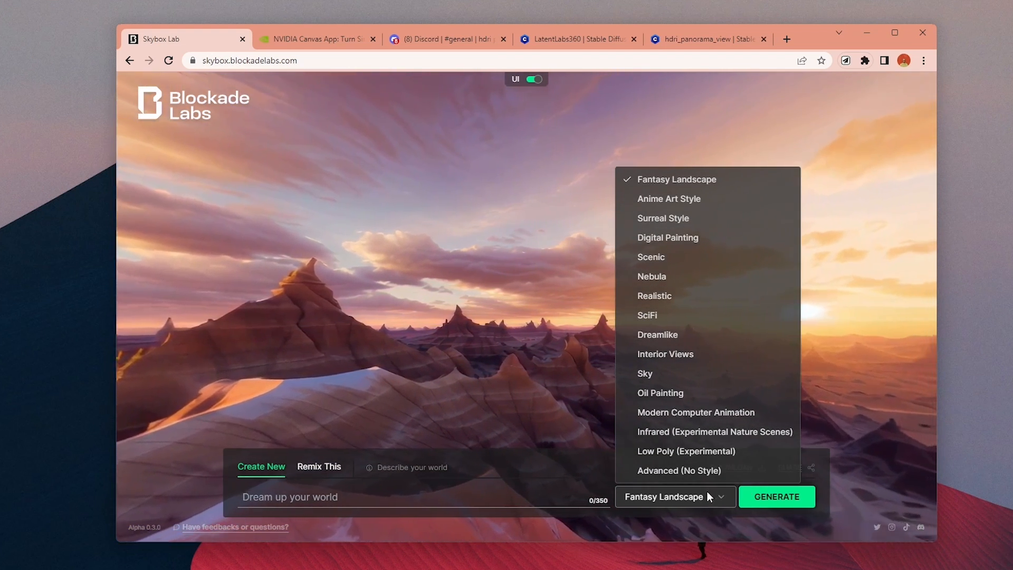
text(a suburb neihgborhood in a rainy day, mid size residential buildings)
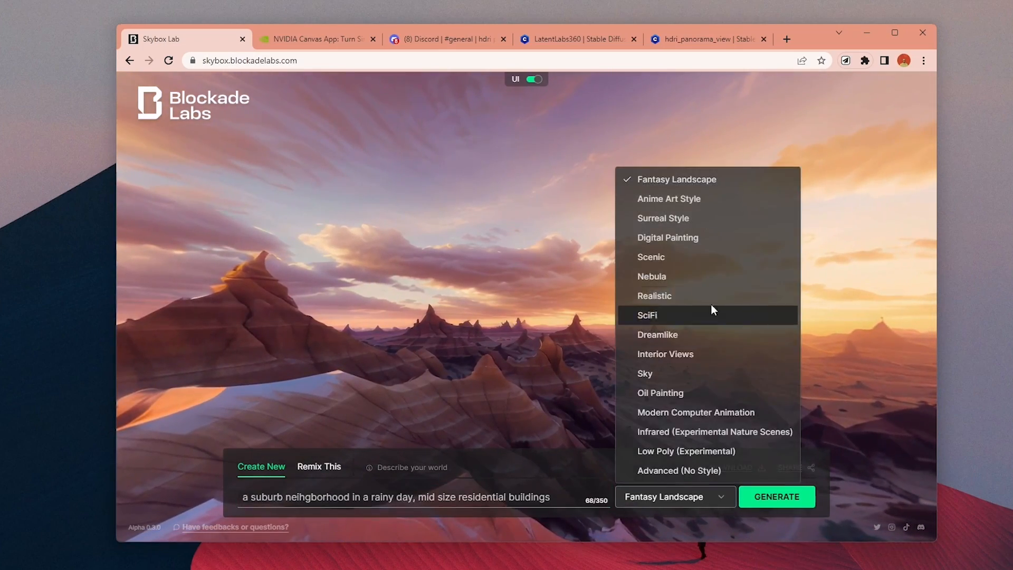
click(655, 296)
text(a)
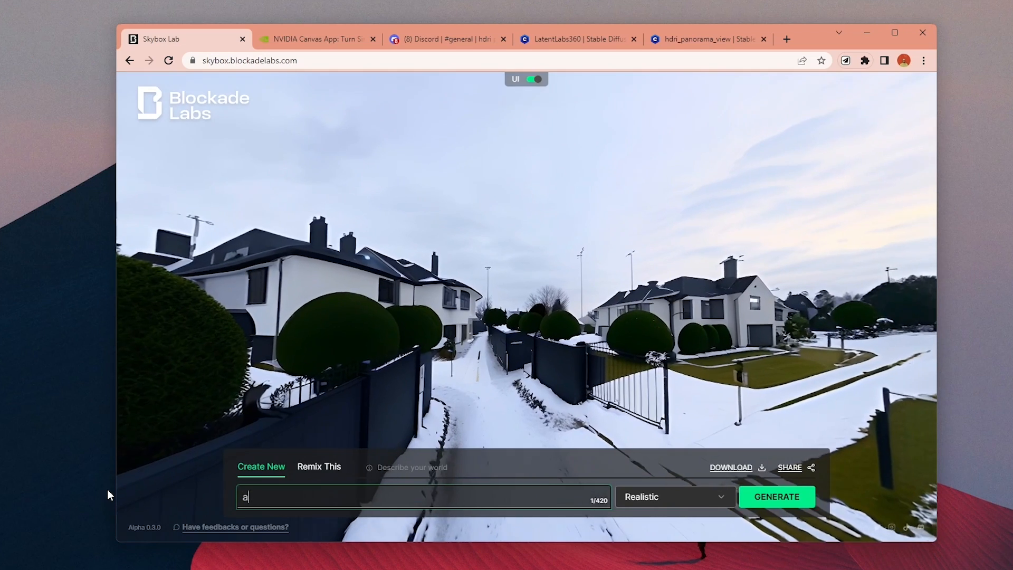
Choose the Fantasy Landscape style for the Lord of the Rings castle skybox
click(672, 496)
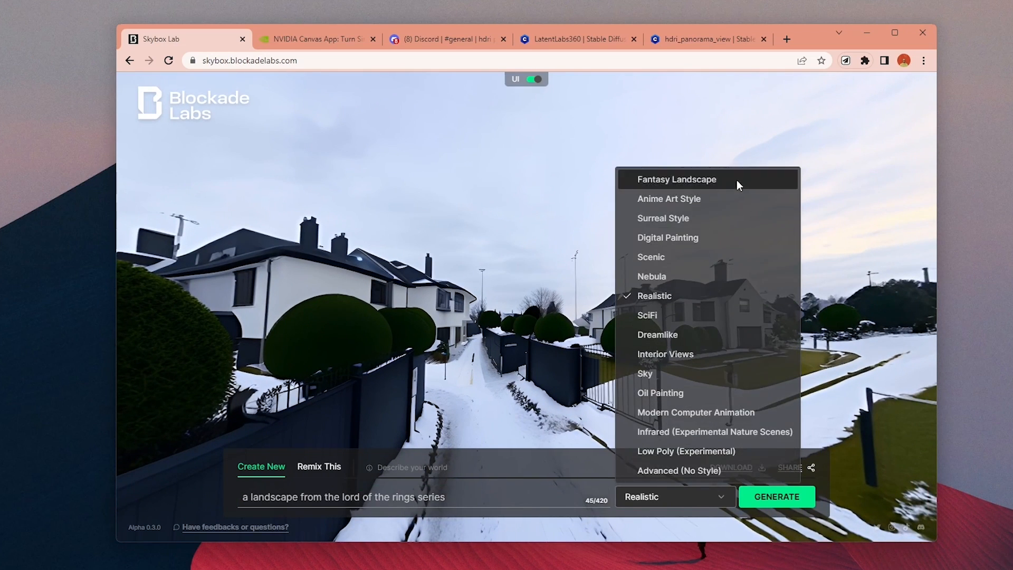
click(676, 180)
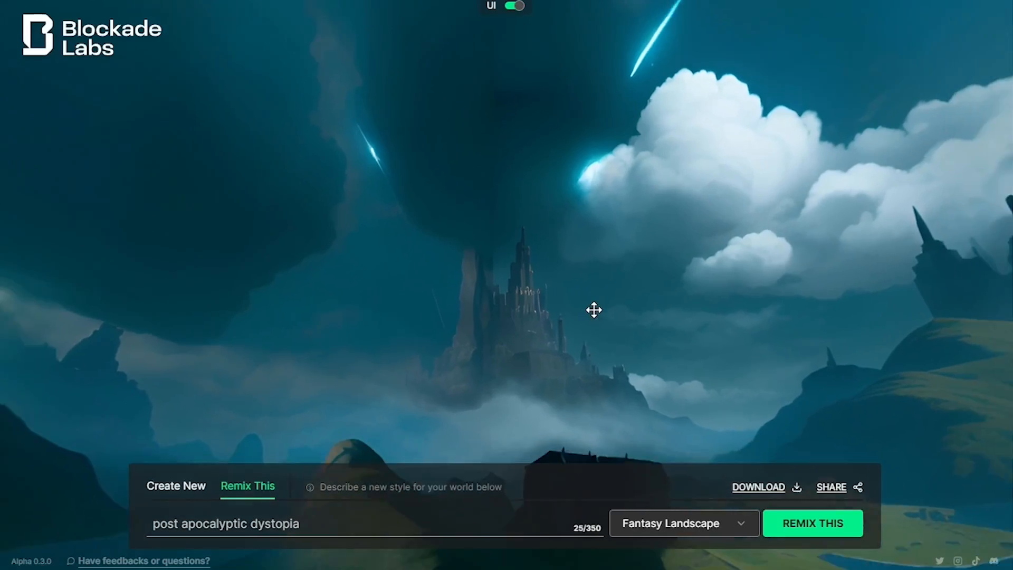
Submit the post apocalyptic dystopia remix of the current skybox
click(813, 523)
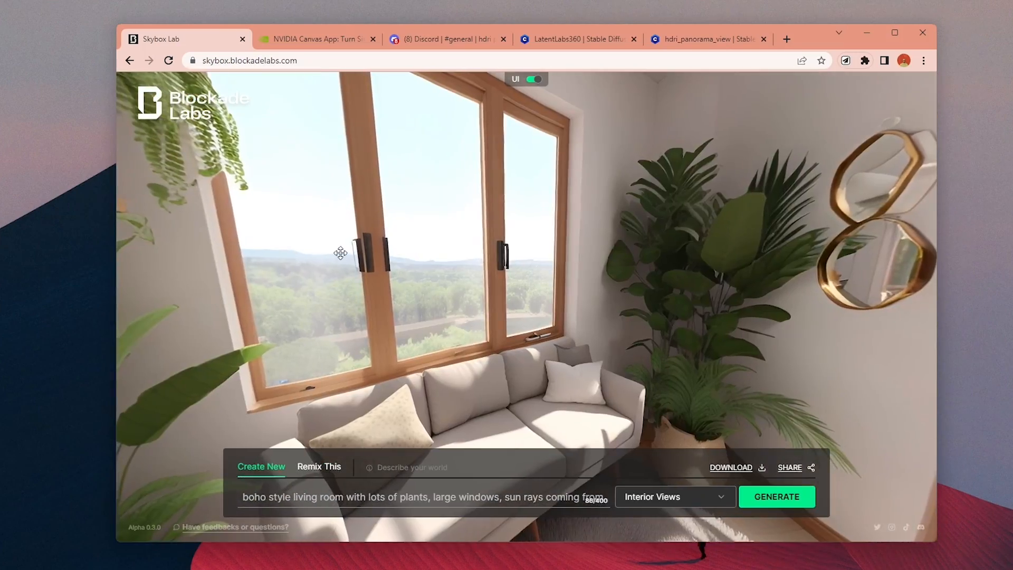
Generate the vintage kitchen skybox and switch to remixing it as a high-ceiling kitchen
click(775, 496)
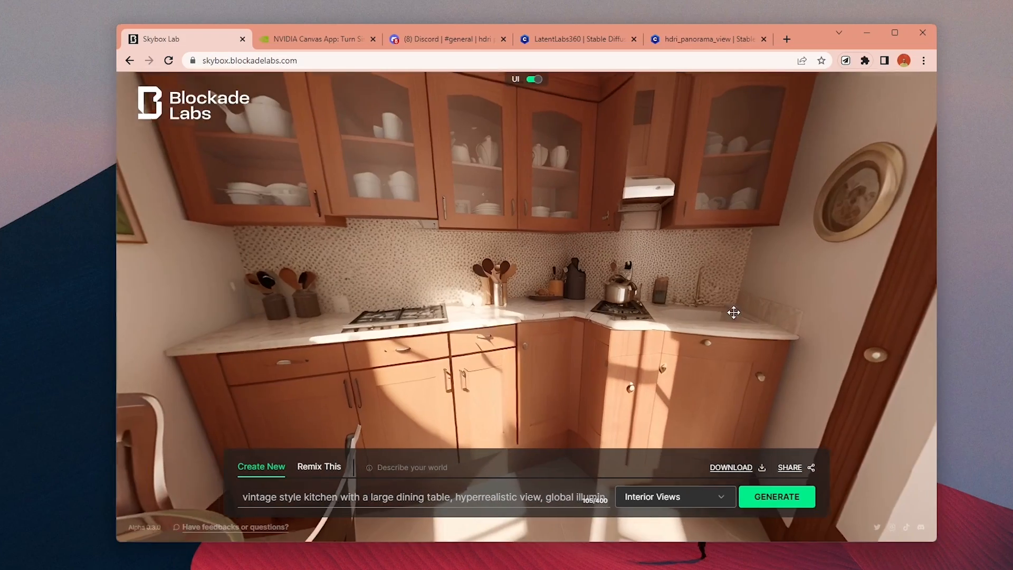
click(318, 465)
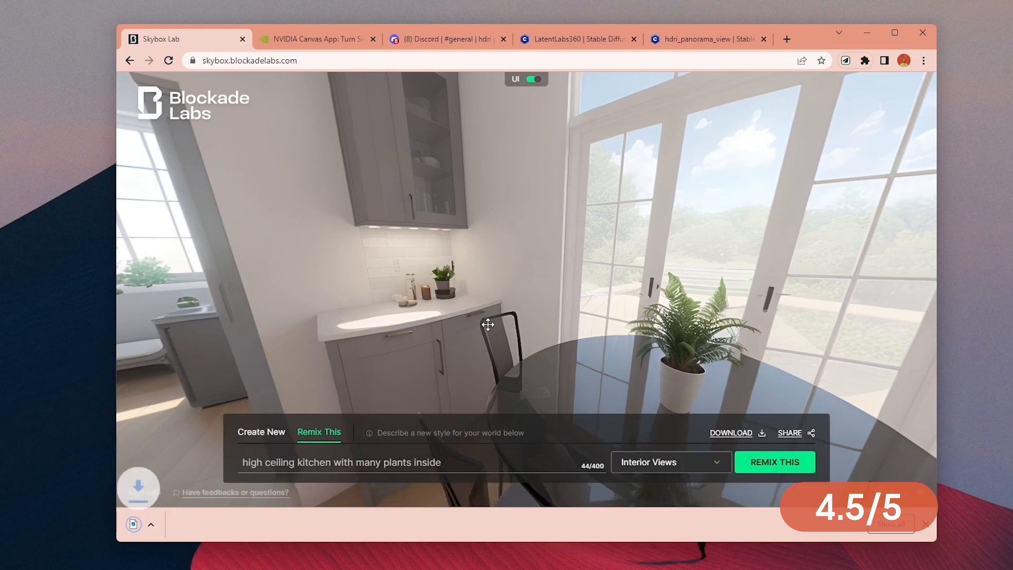
Switch the browser to the NVIDIA Canvas product page
click(315, 39)
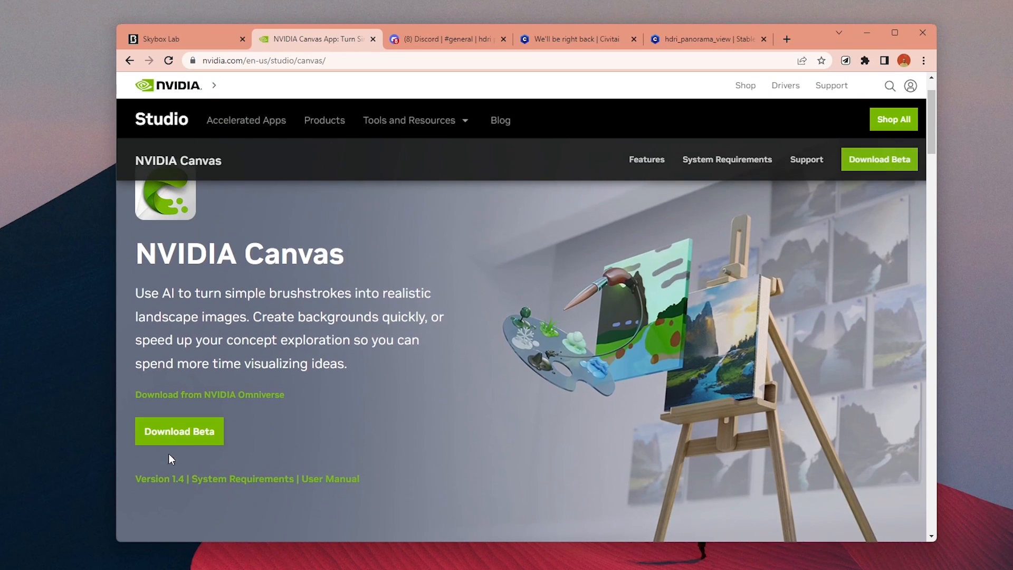
mouse_move(201, 439)
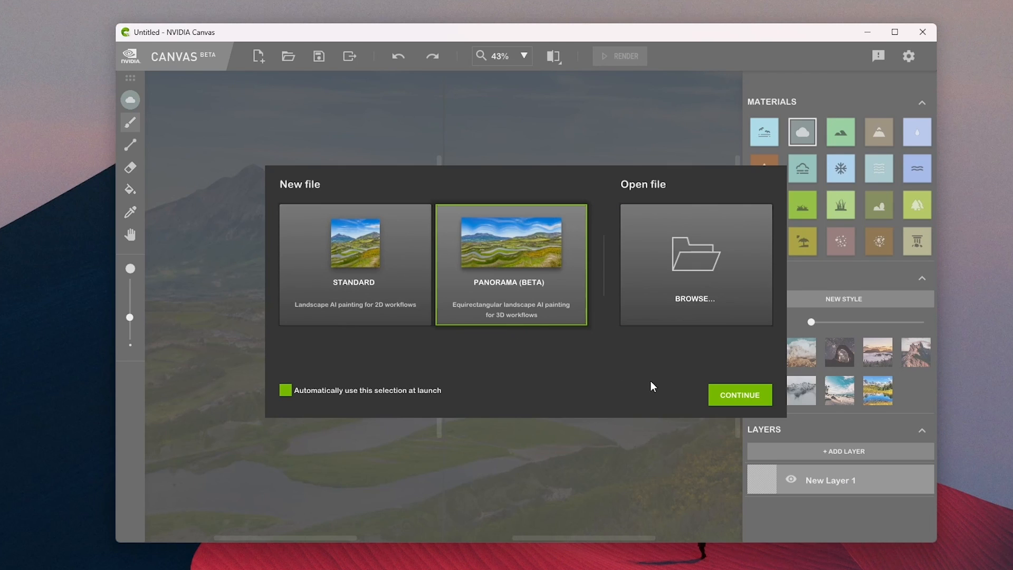
Start a new Panorama (Beta) painting and apply the purple dusk prairie style
click(739, 395)
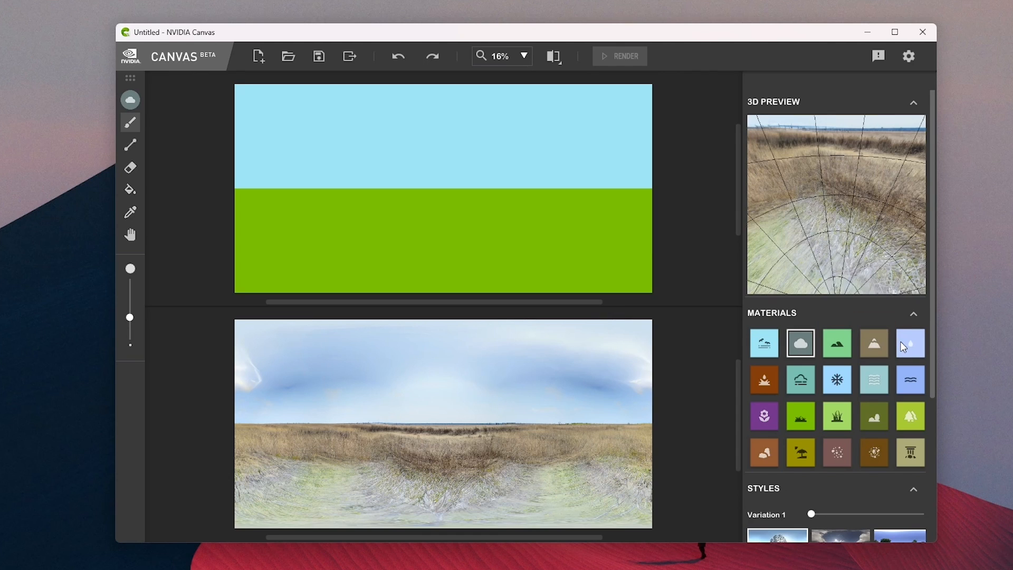
mouse_move(128, 254)
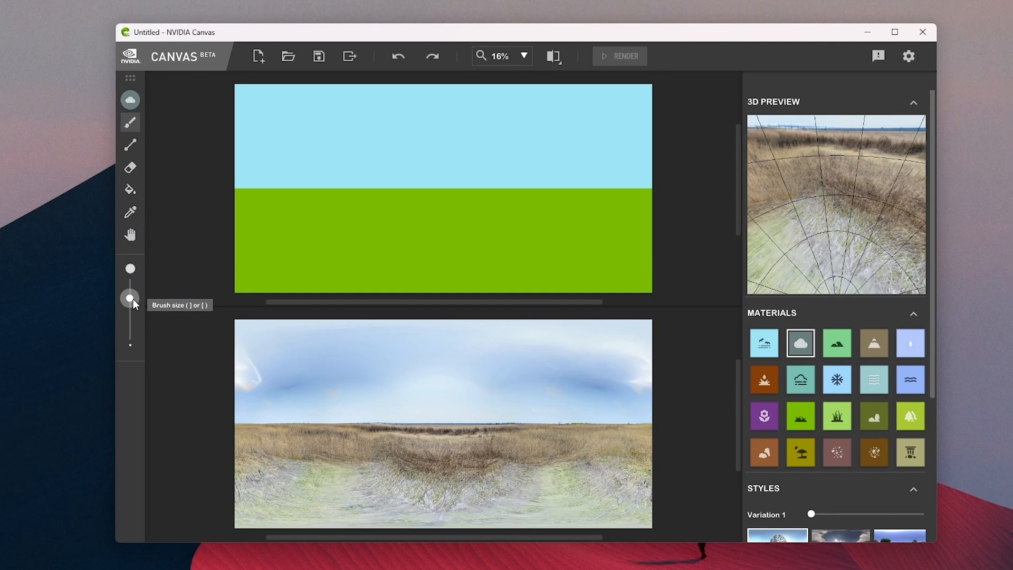
scroll(down, 3)
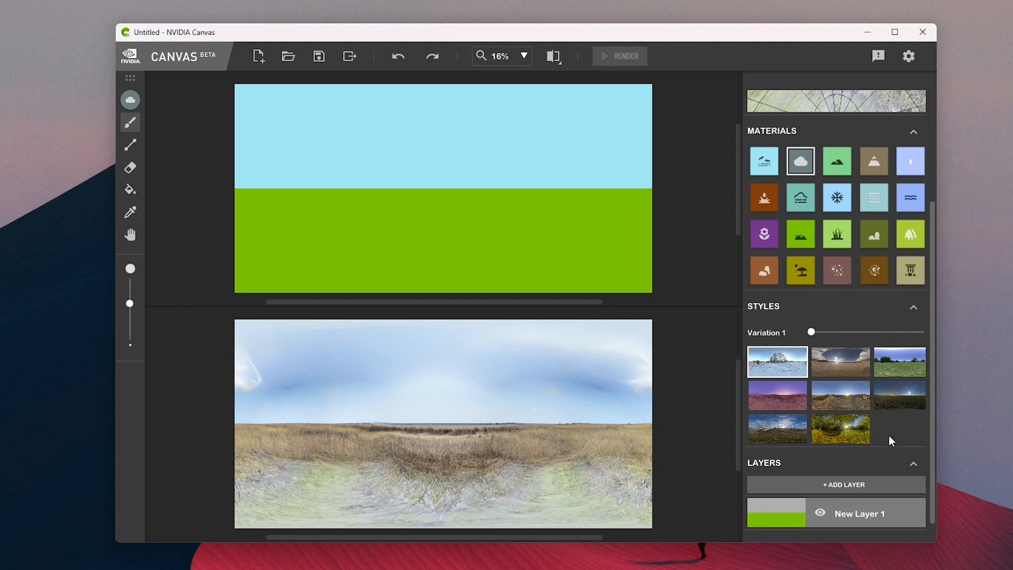
click(778, 394)
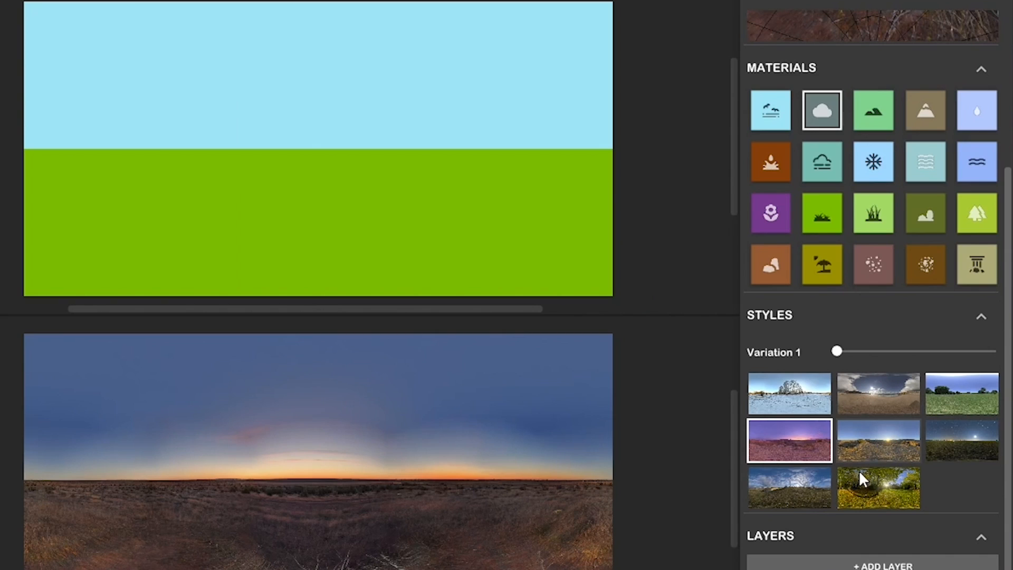
mouse_move(804, 420)
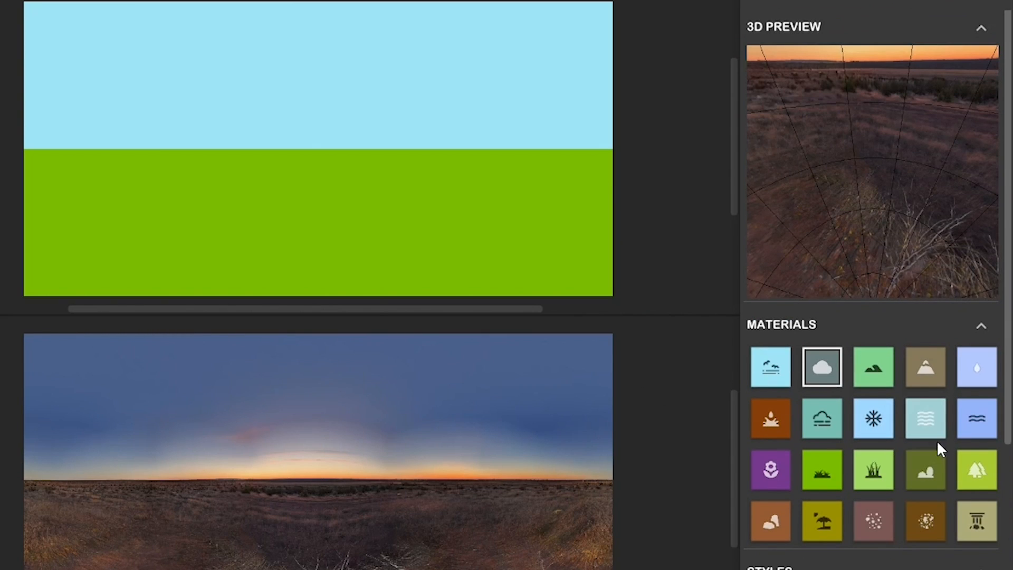
Paint a pointed mountain, a winding river and grass bands with the mountain, water and grass materials
click(874, 367)
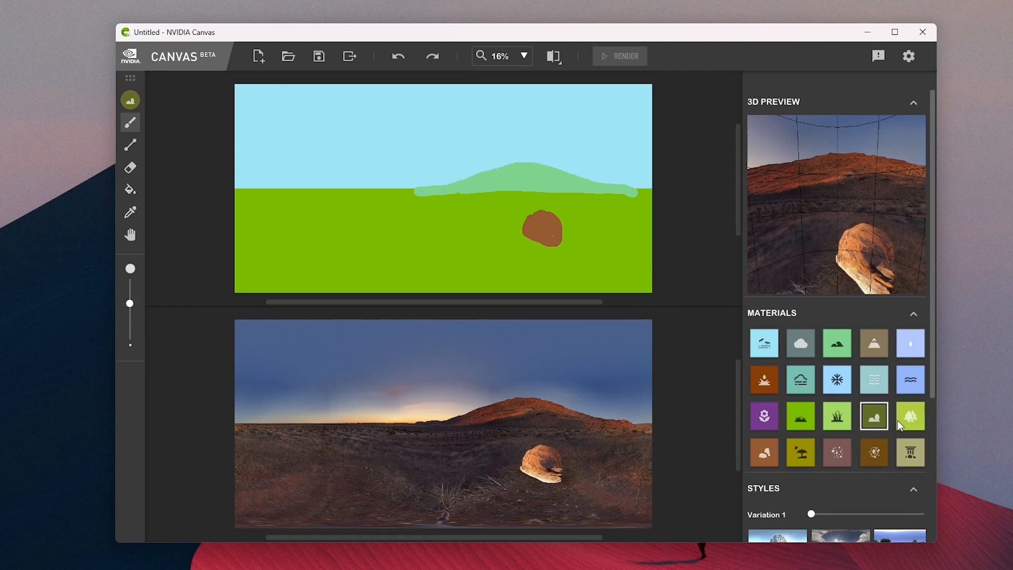
click(764, 342)
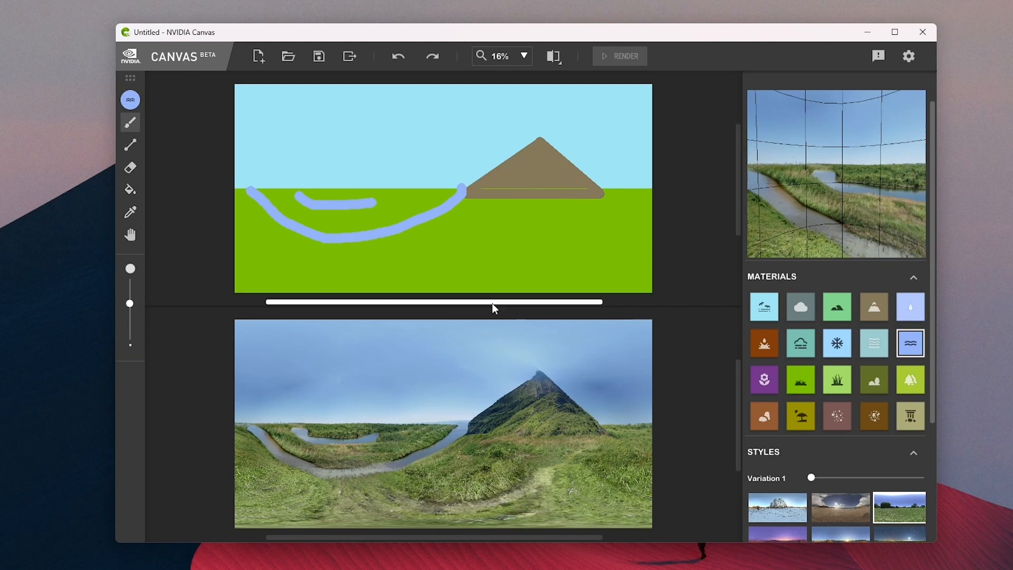
click(764, 306)
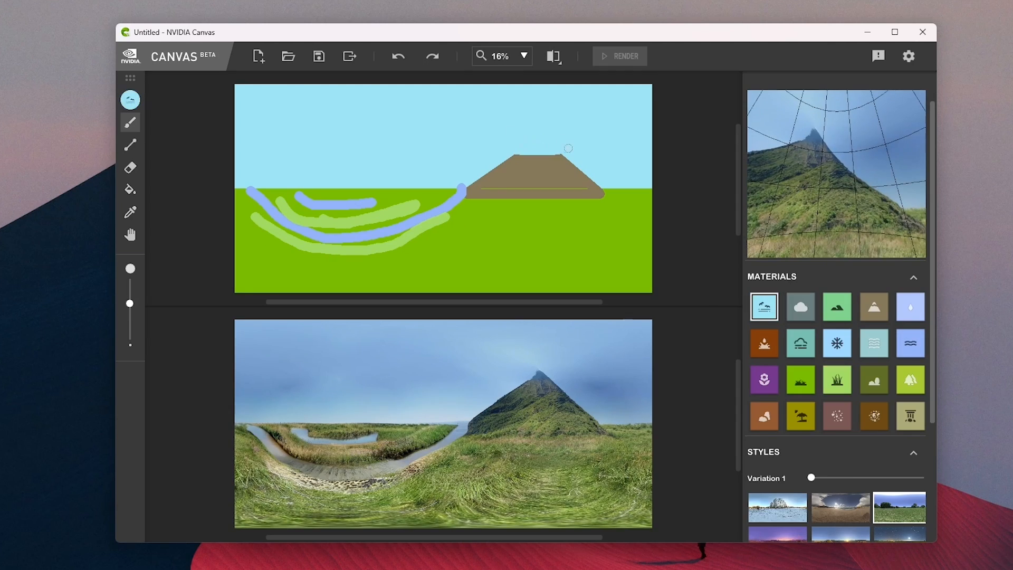
click(764, 379)
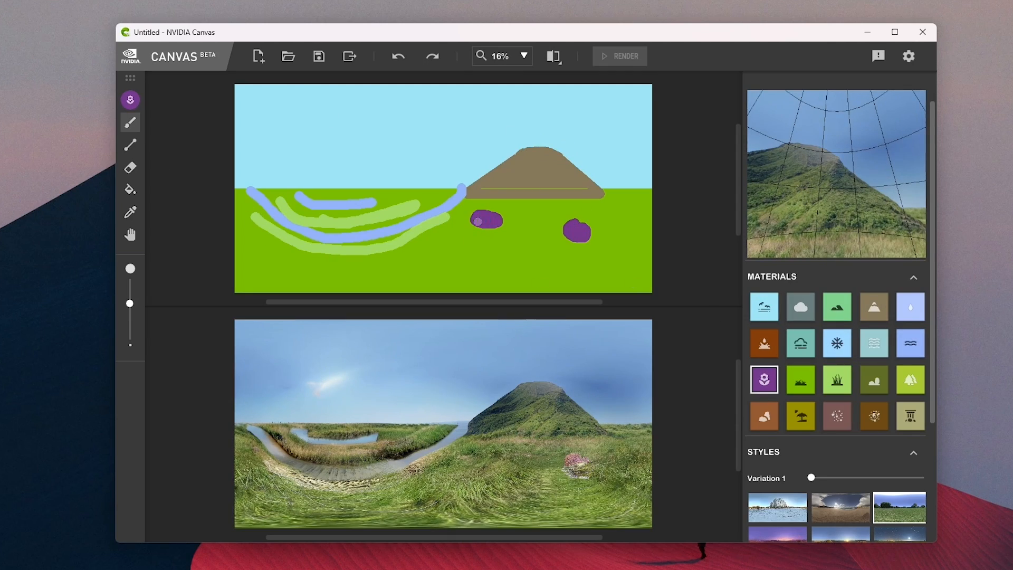
click(552, 56)
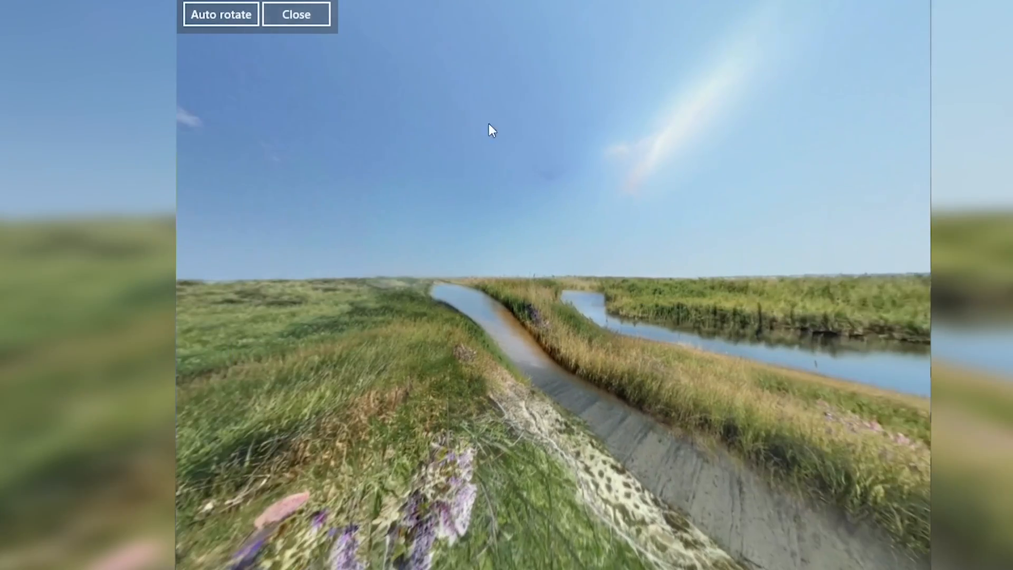
click(296, 14)
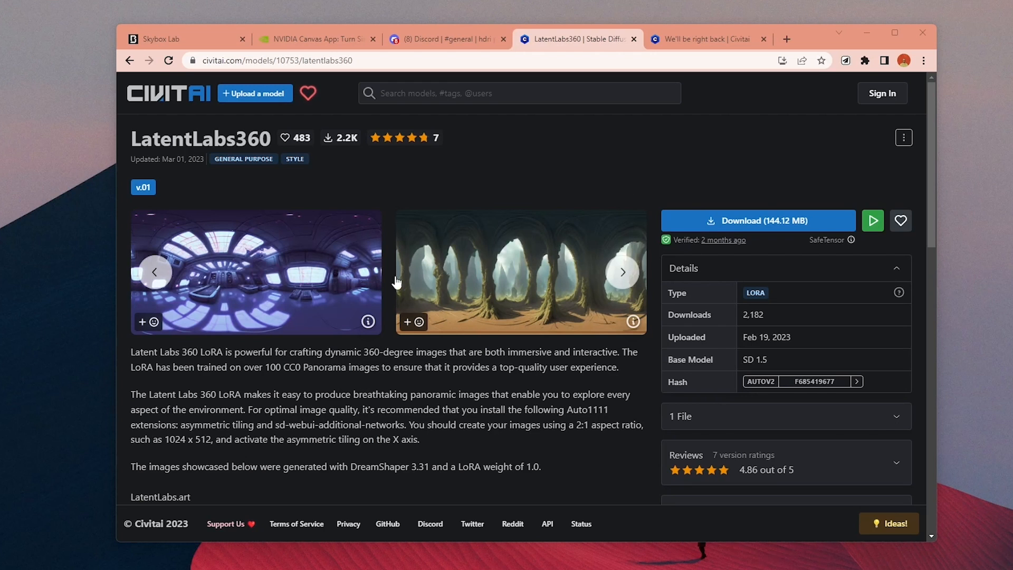
mouse_move(172, 128)
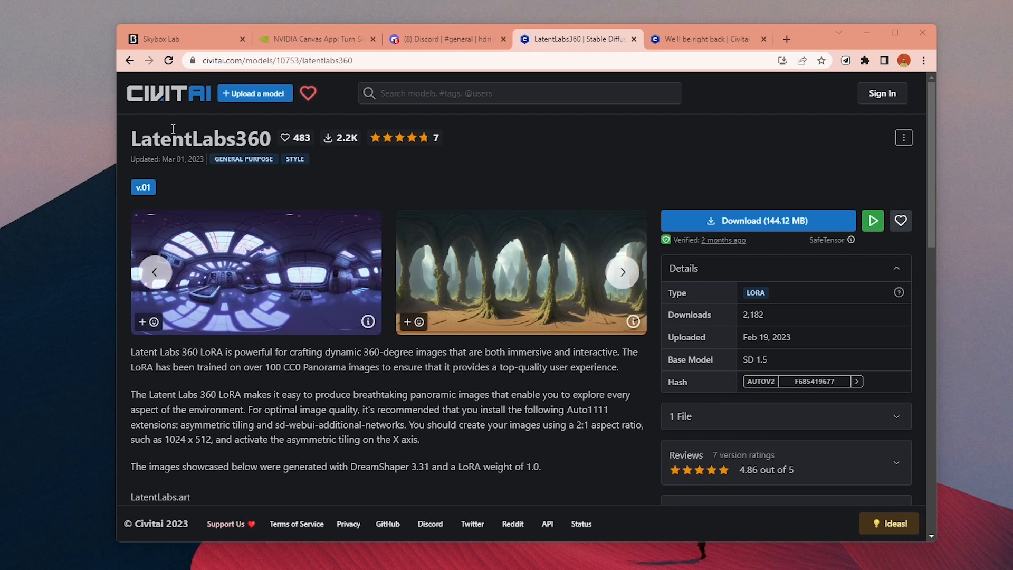
Download the LatentLabs360 safetensors file (144.12 MB) from its Civitai model page
double_click(201, 139)
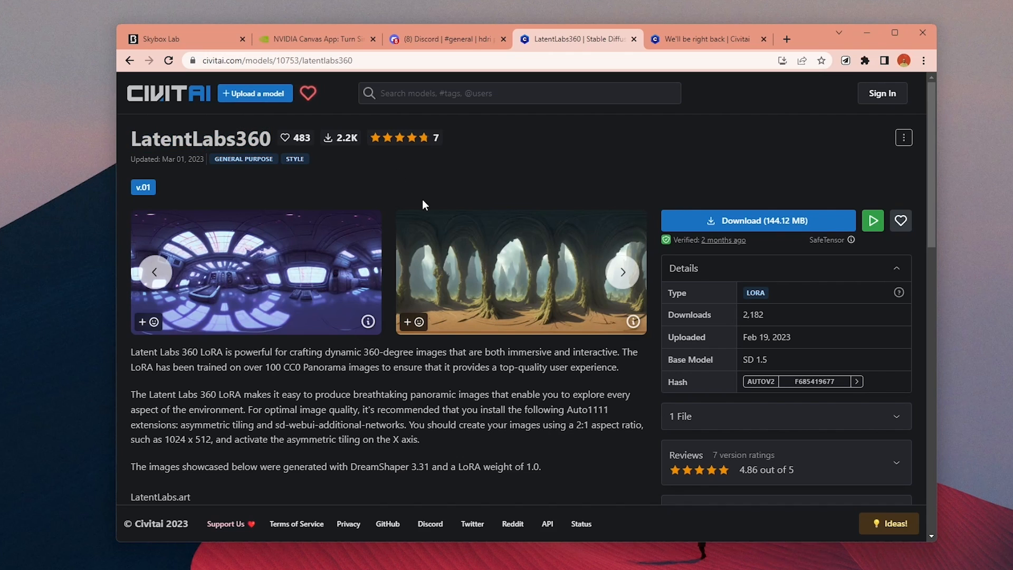
click(757, 220)
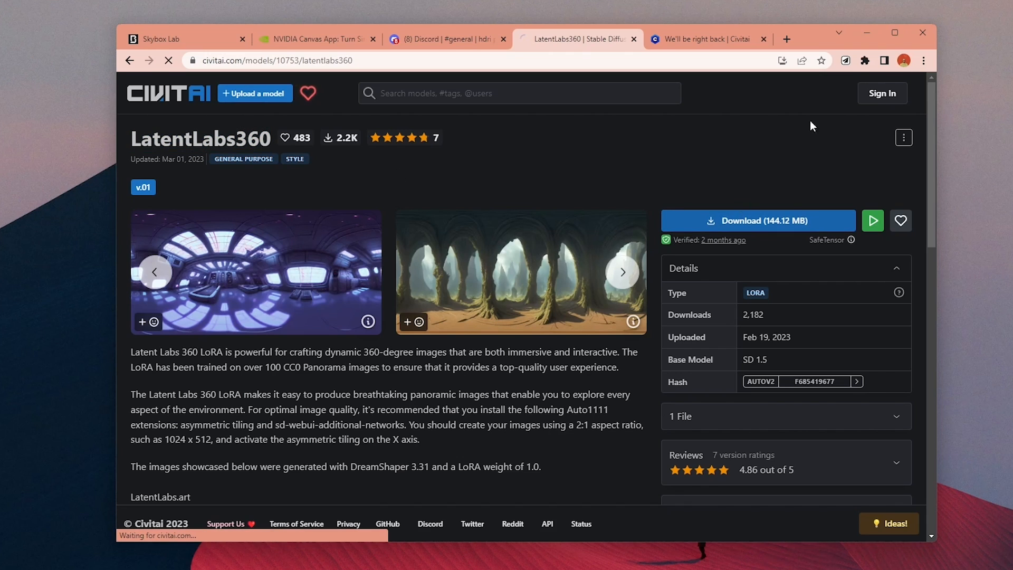
click(757, 220)
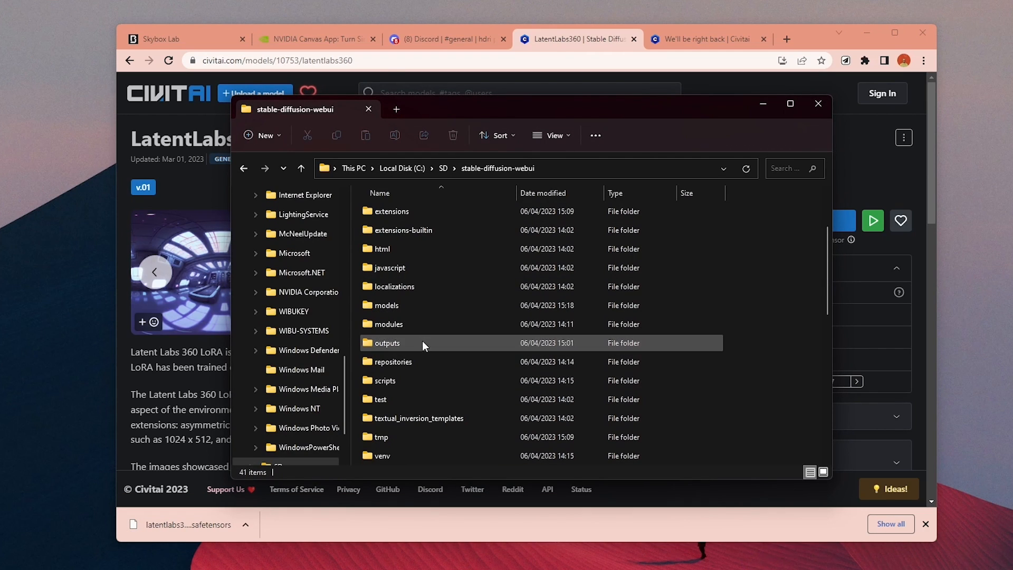
Go into stable-diffusion-webui > models > Lora where epiNoiseoffset_v2 sits
double_click(386, 305)
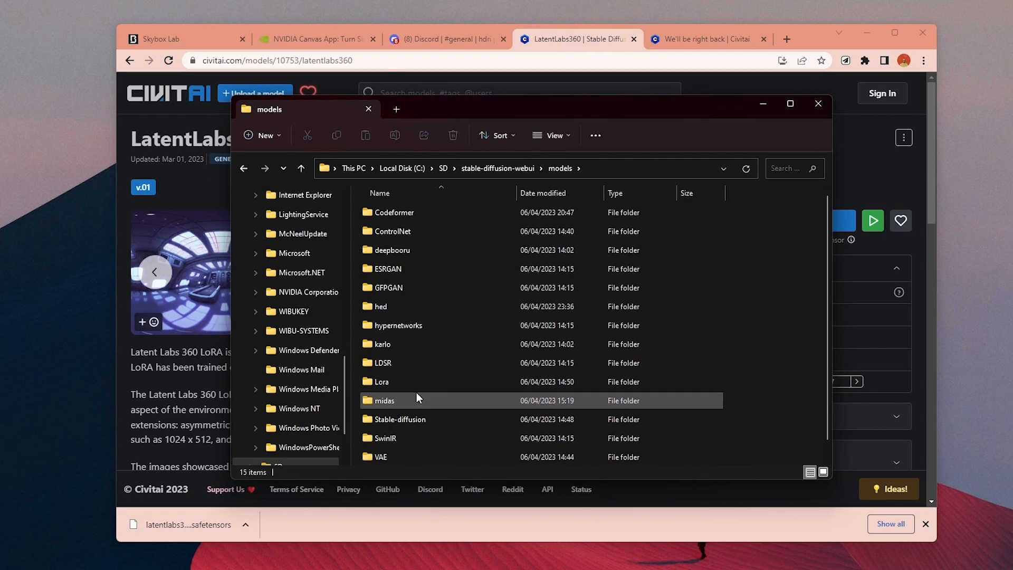
double_click(380, 381)
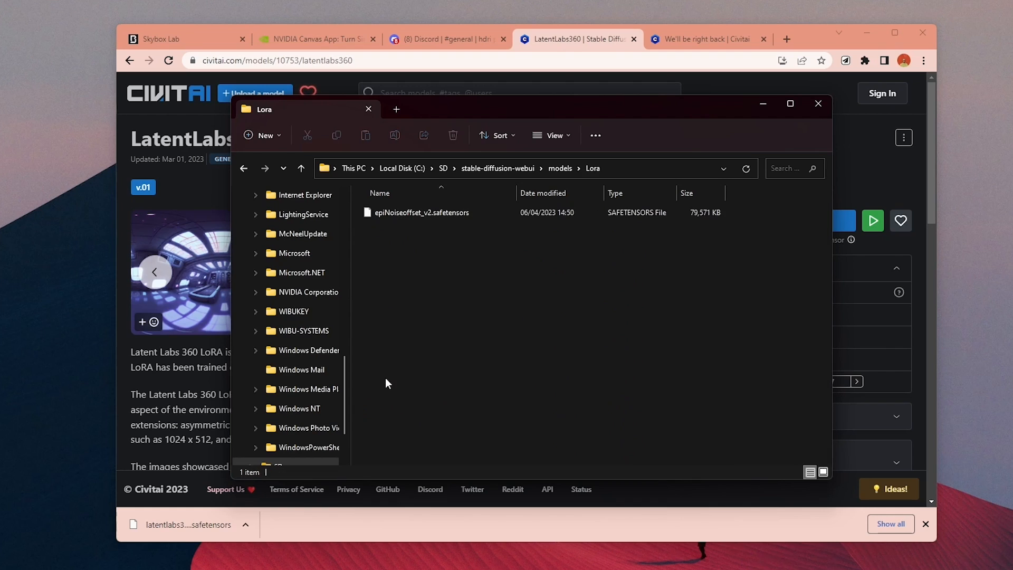
mouse_move(451, 265)
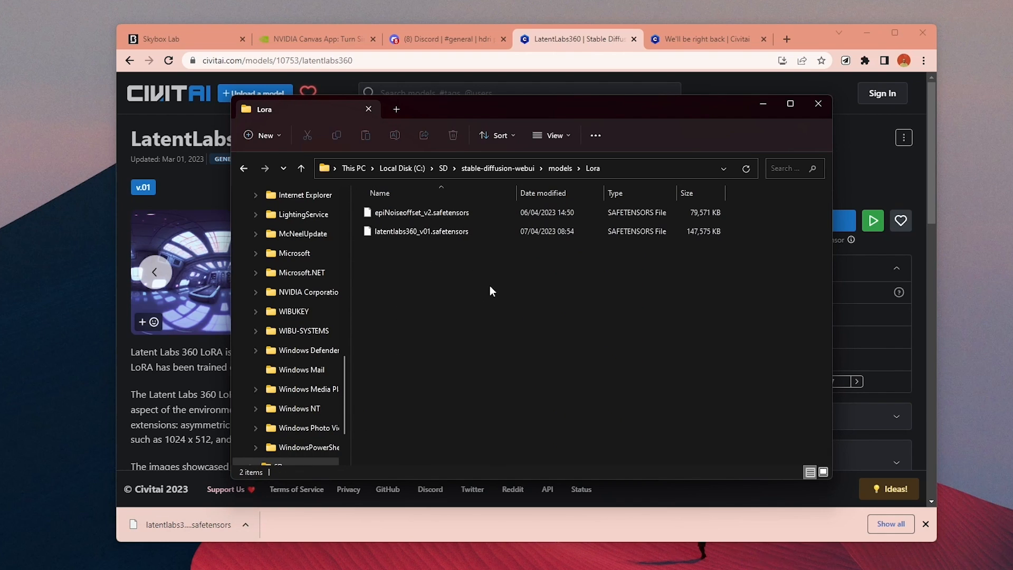
Insert the latentlabs360_v01 LoRA tag into the prompt from the extra networks Lora list
click(710, 39)
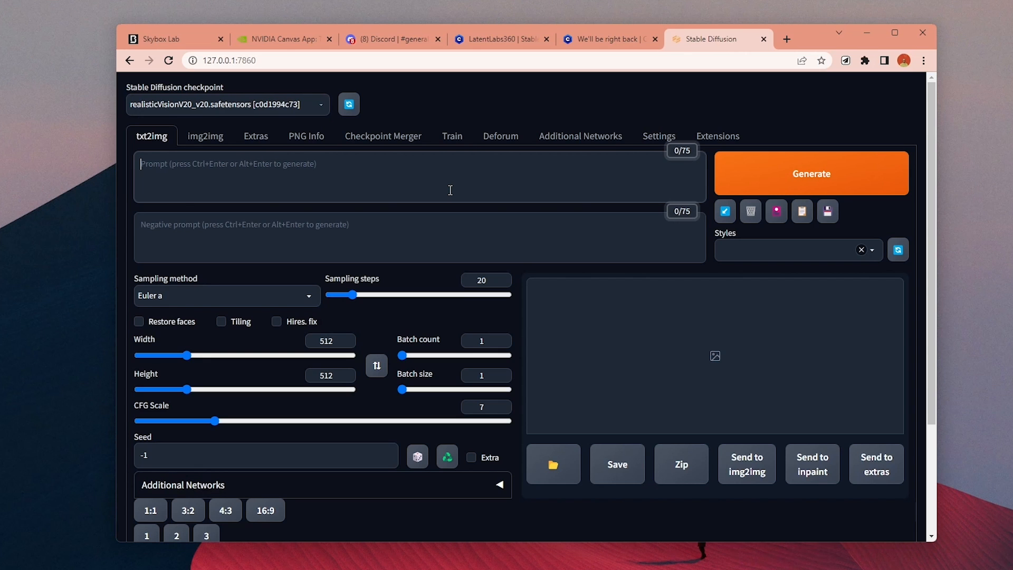
click(724, 211)
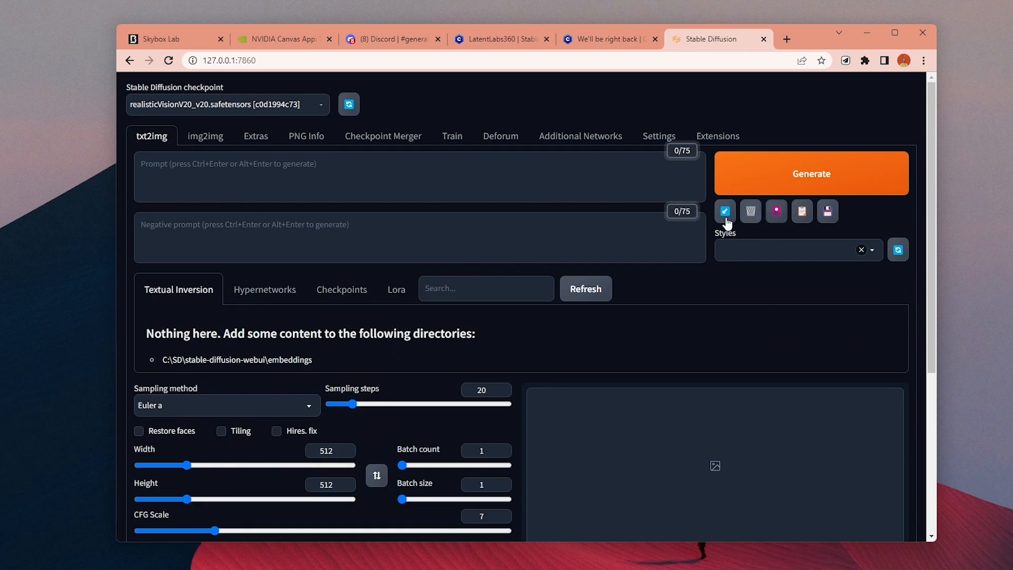
click(396, 289)
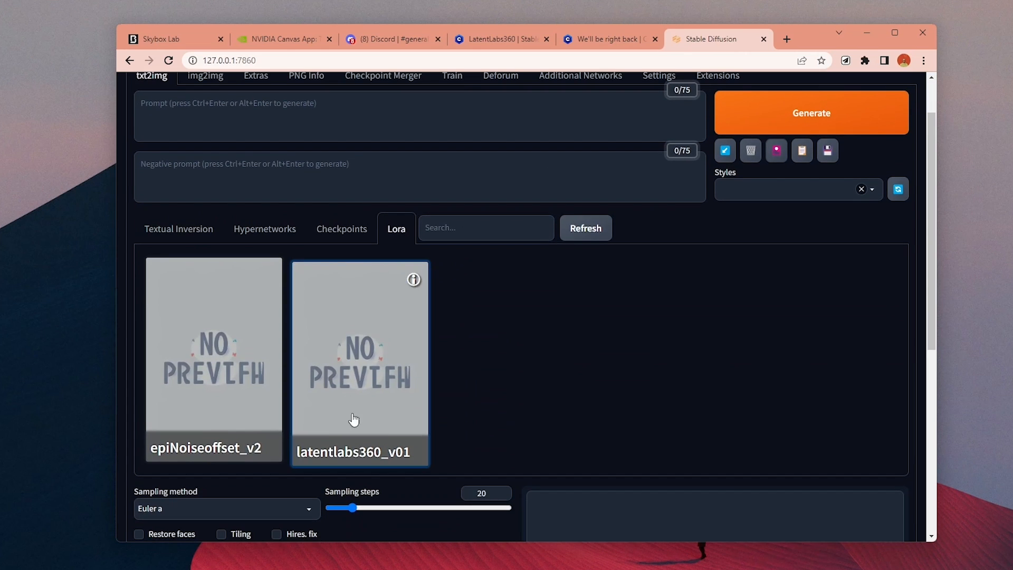
click(359, 362)
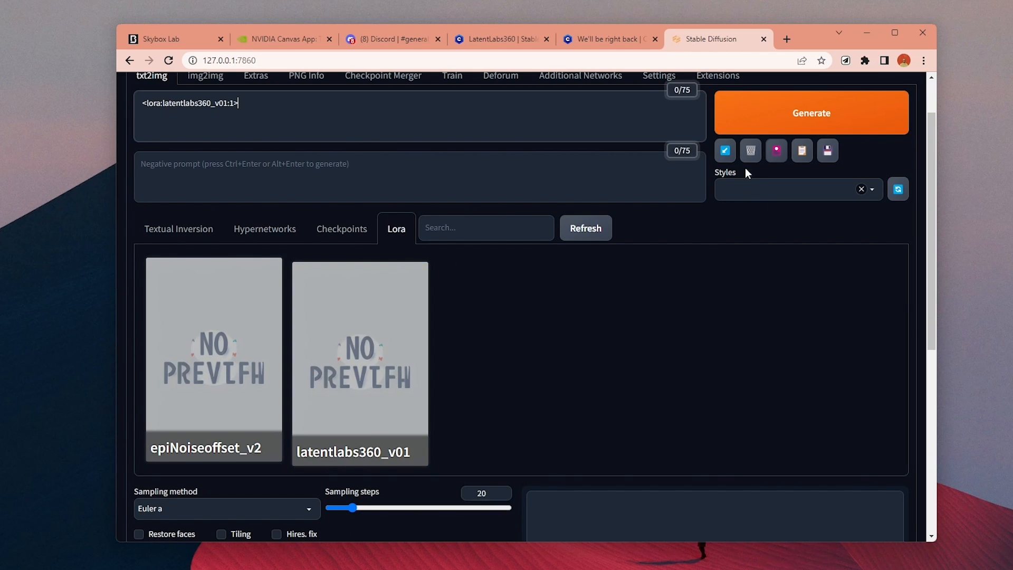
Install Panorama Viewer from the Available extensions, then apply and restart the UI
click(716, 75)
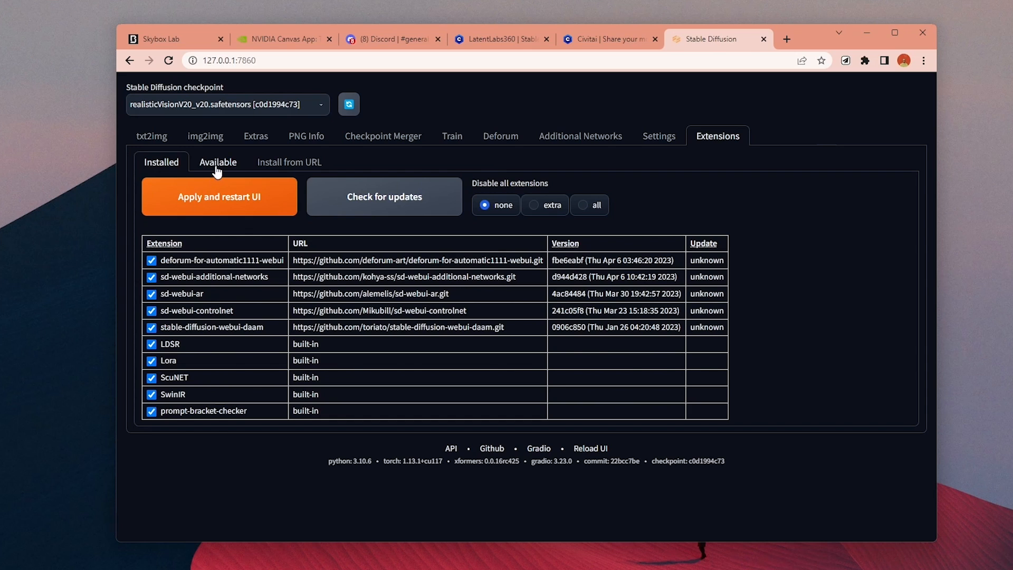
click(217, 163)
text(pano)
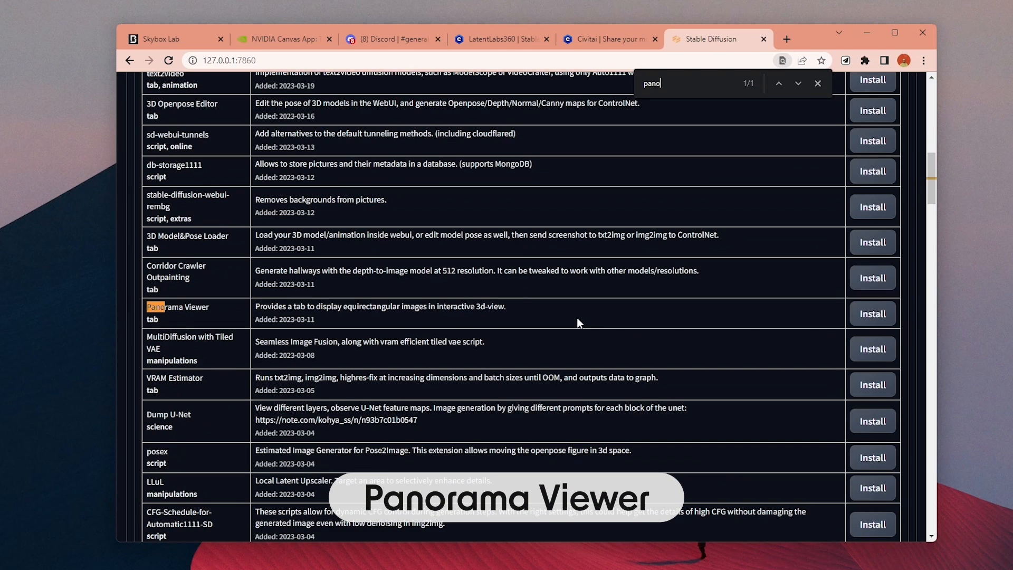
click(817, 82)
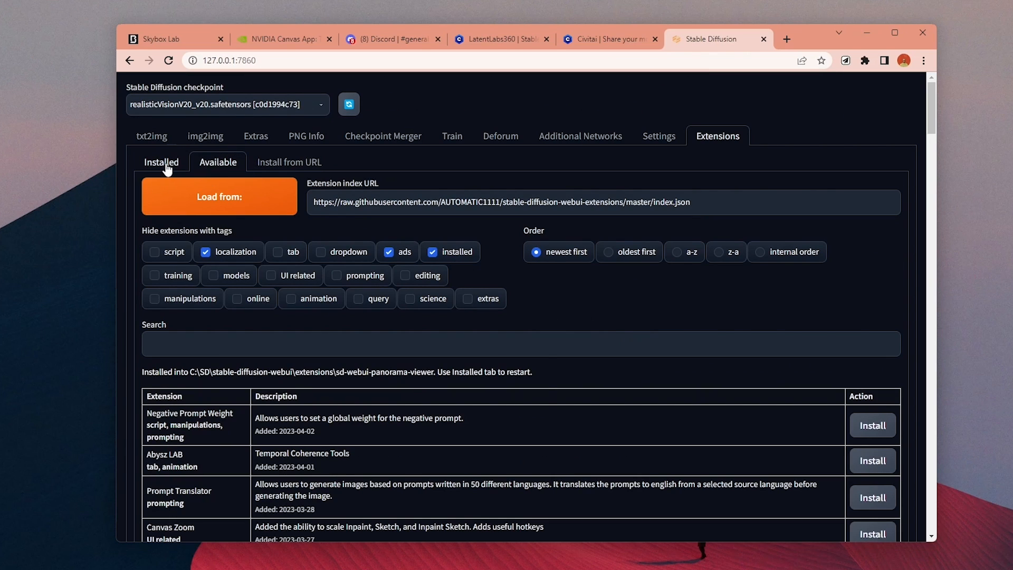
click(161, 163)
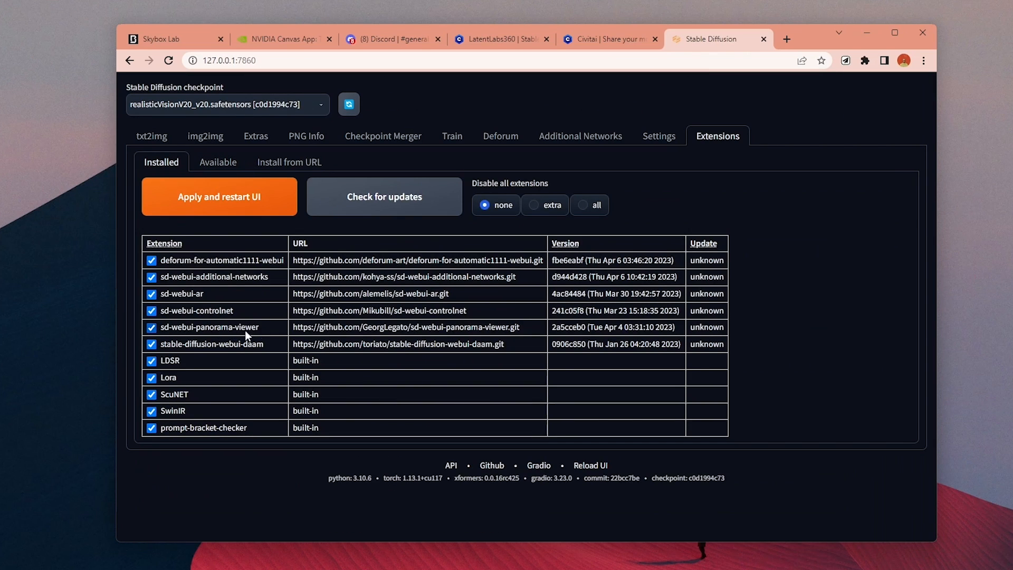
click(218, 196)
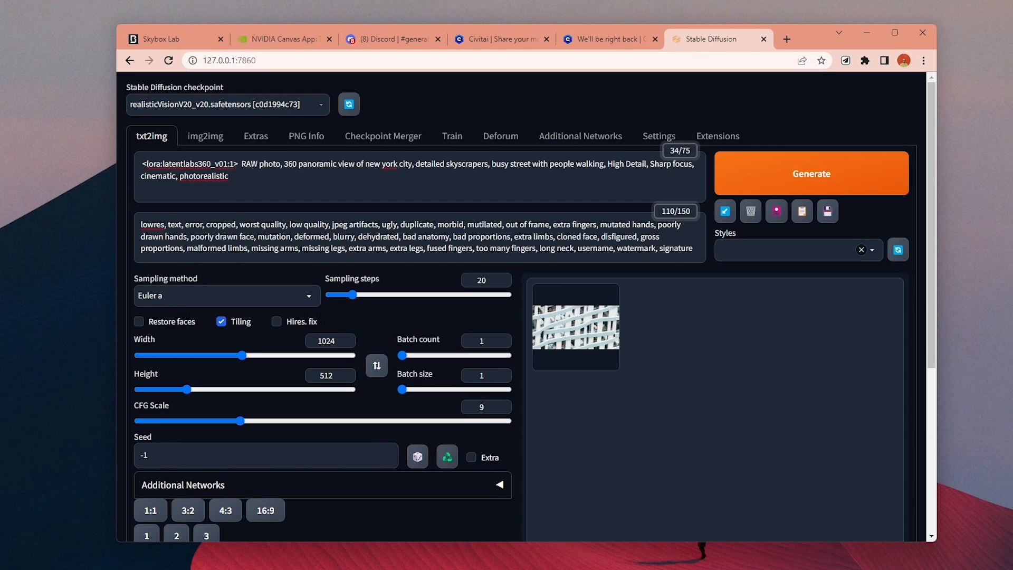
Generate the 1024×512 tiling New York City street panorama with CFG 9
click(574, 326)
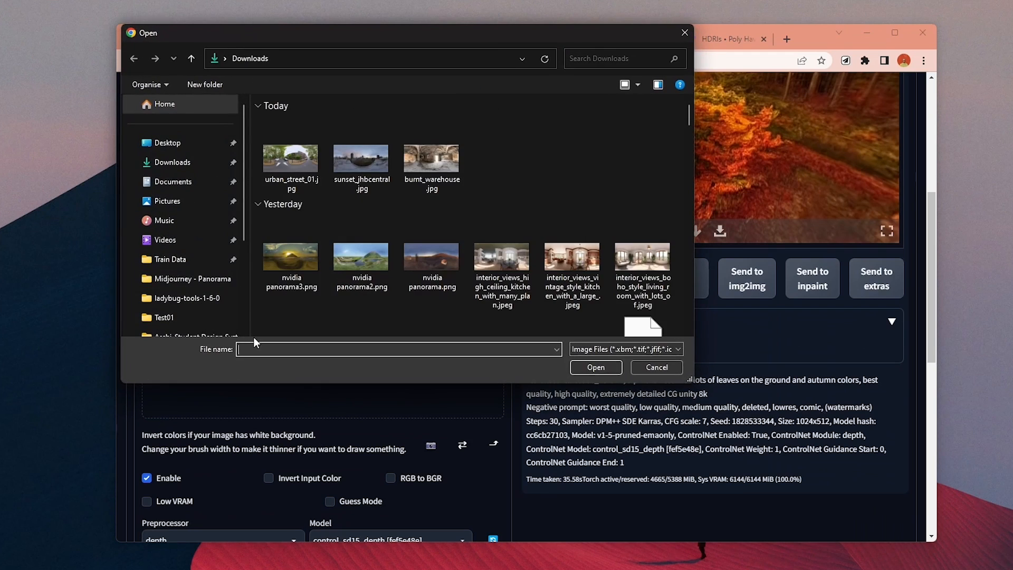
Load sunset_jhbcentral.jpg as the ControlNet depth reference and view the cyberpunk result in the Panorama viewer
click(361, 157)
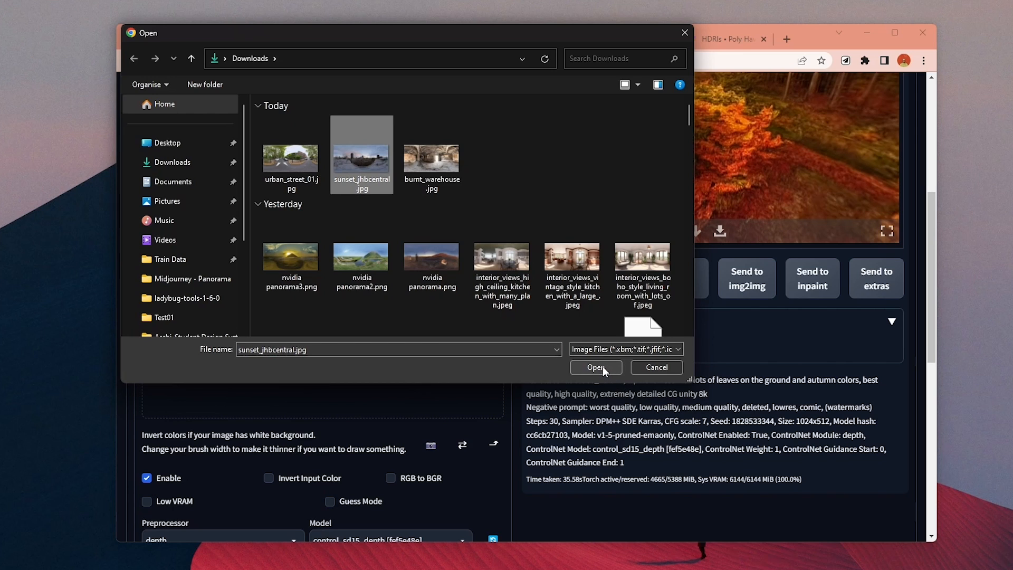
click(594, 367)
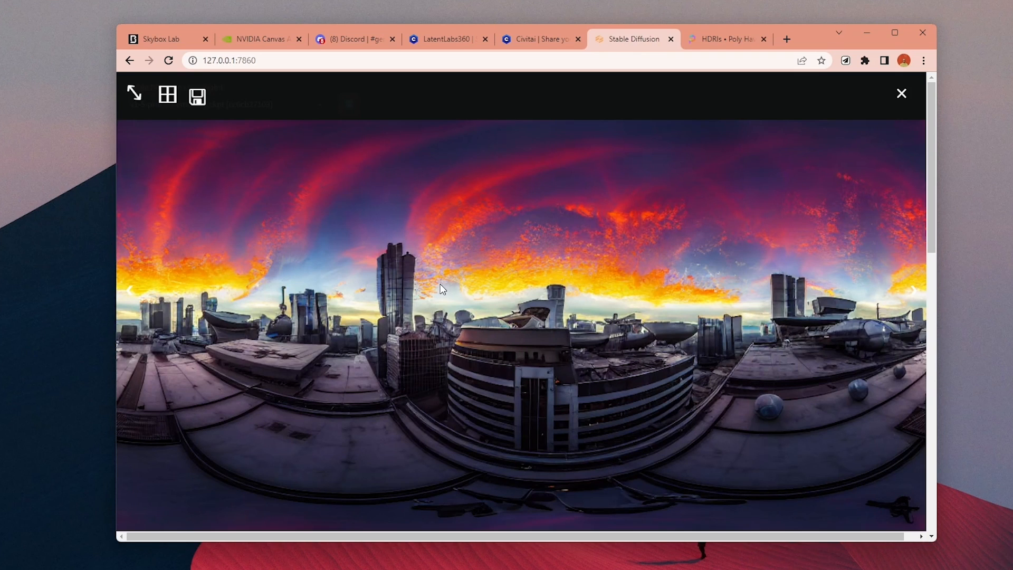
click(900, 93)
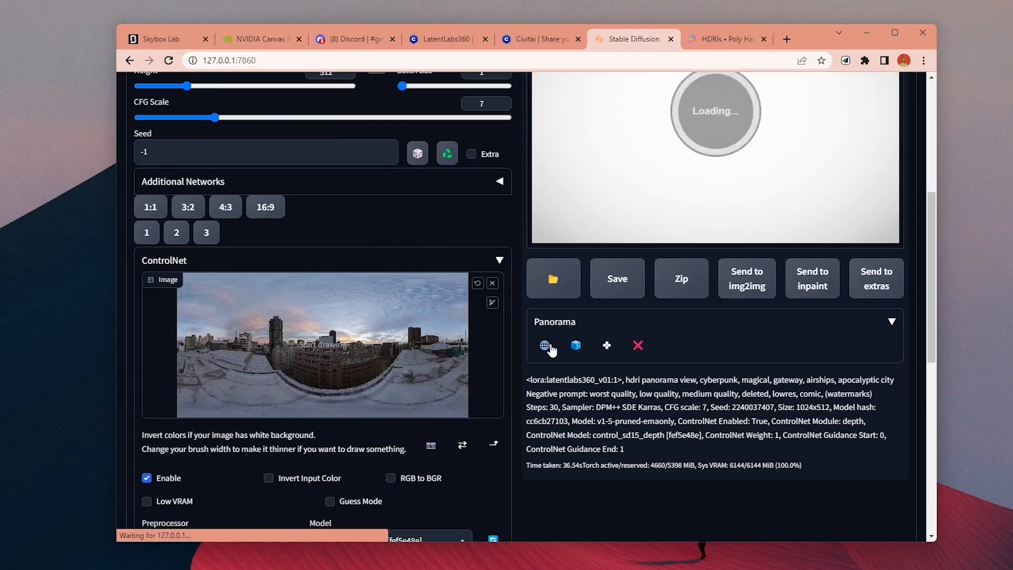
click(545, 345)
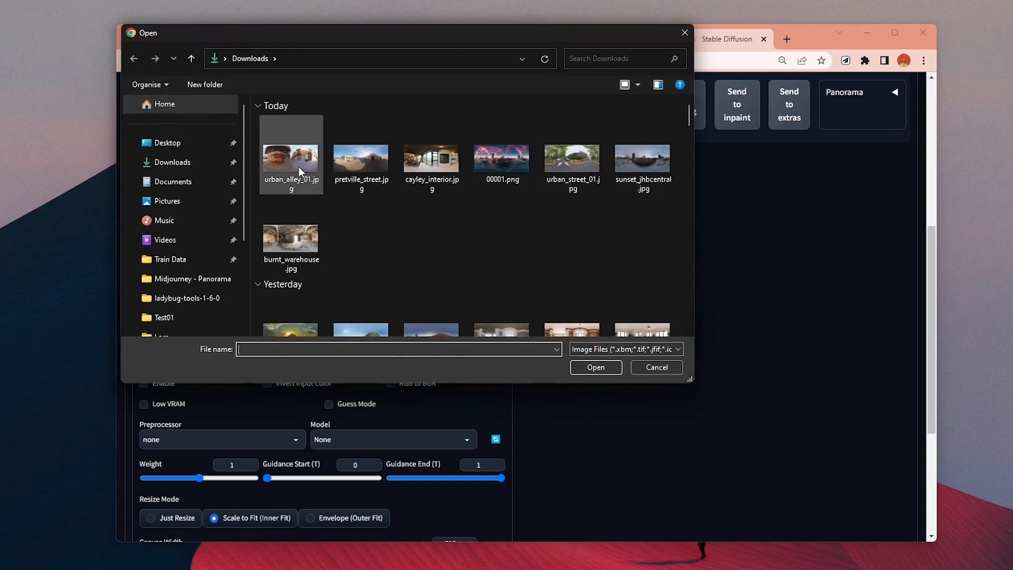
Use urban_alley_01.jpg as the ControlNet reference and look around the neon street panorama
click(290, 153)
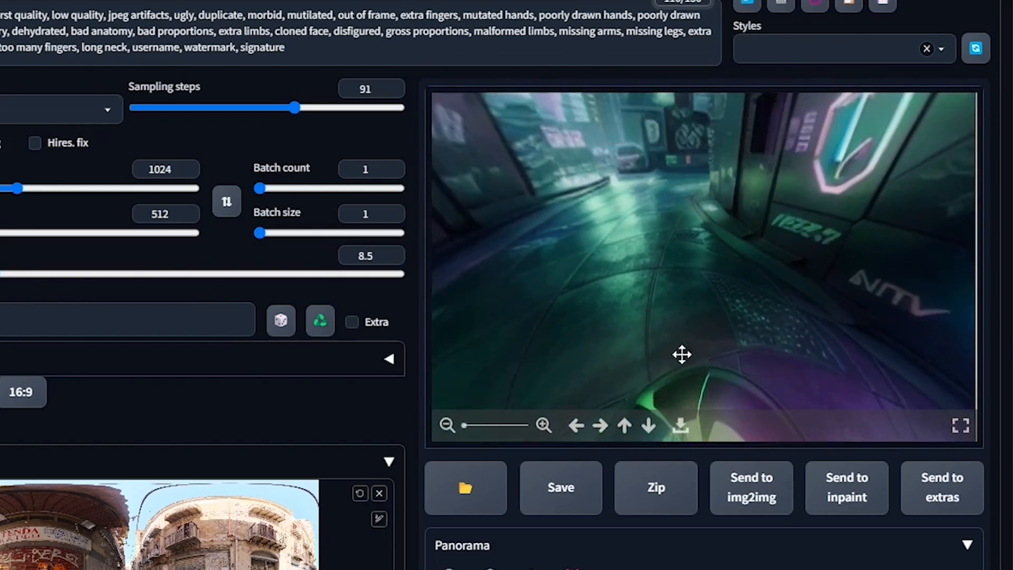
click(960, 425)
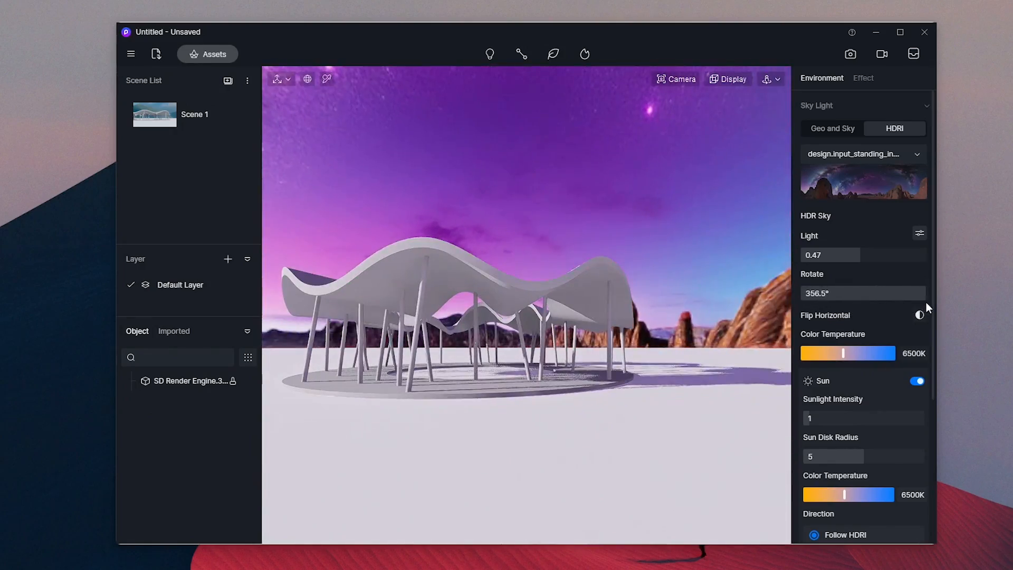
Set the generated starry purple desert panorama as the HDRI sky light for the pavilion scene
click(863, 184)
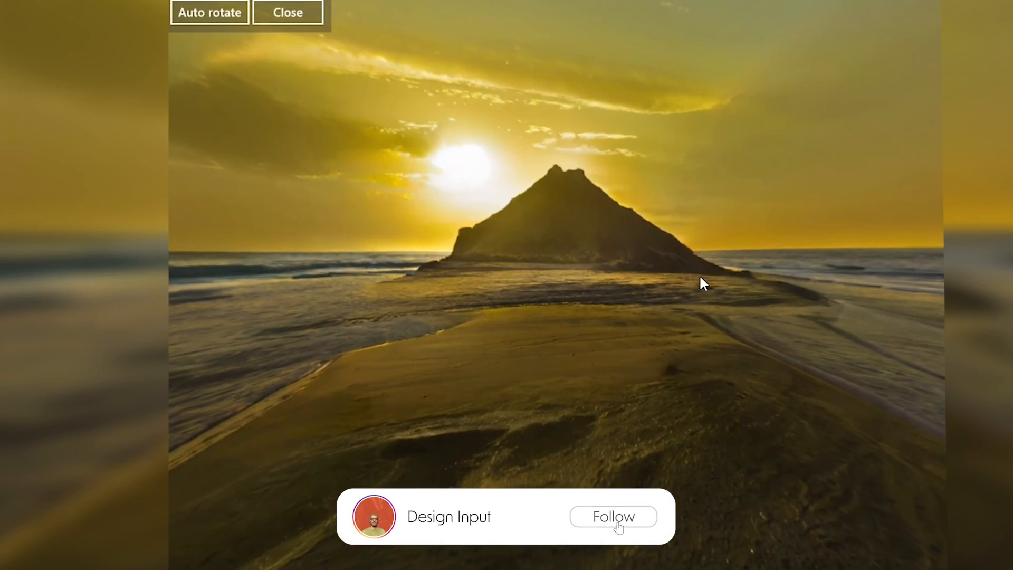